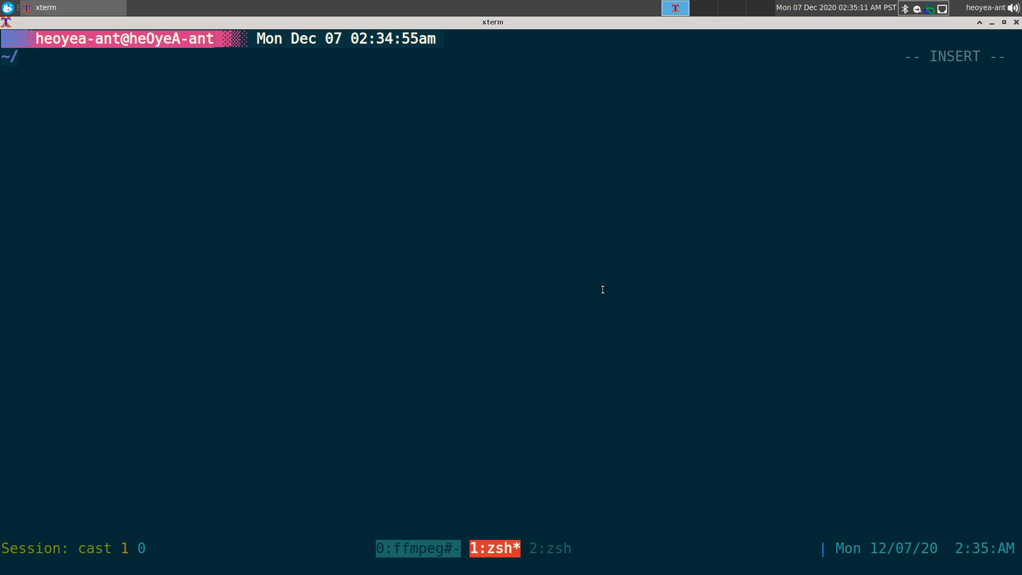
- Launch w3m on ddg.gg from the zsh prompt
type("w")
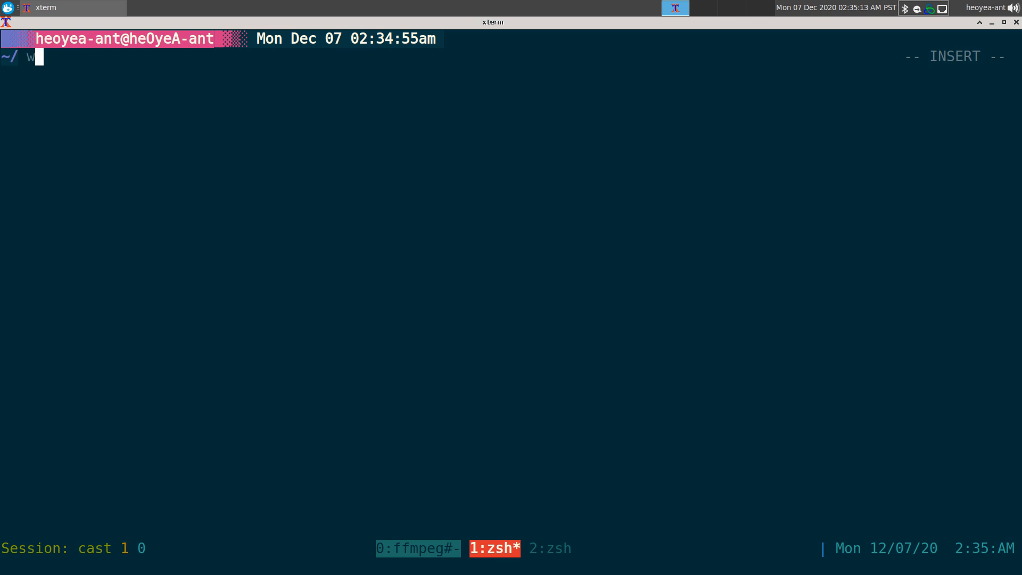
type("3m")
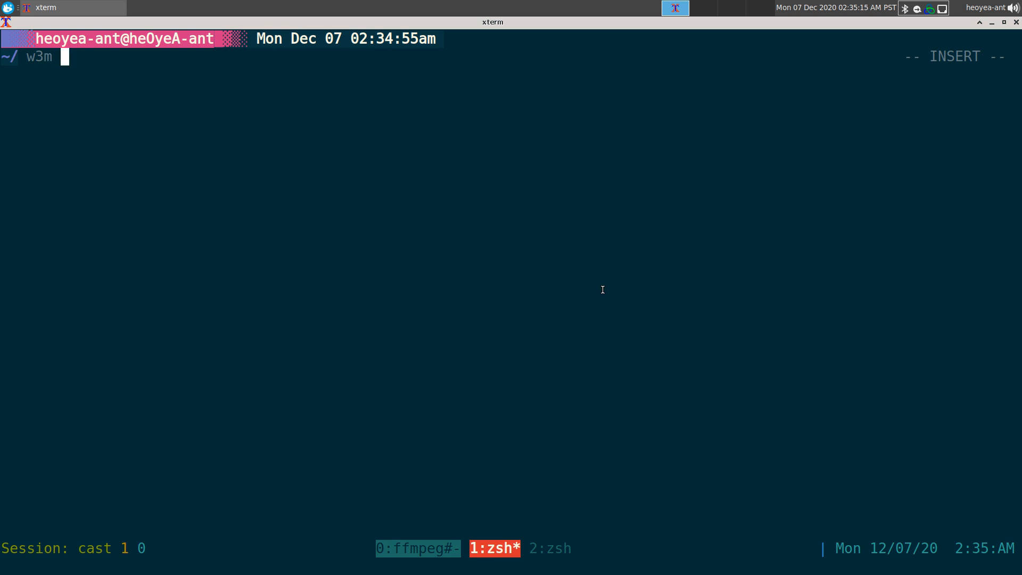
type("ddg.g")
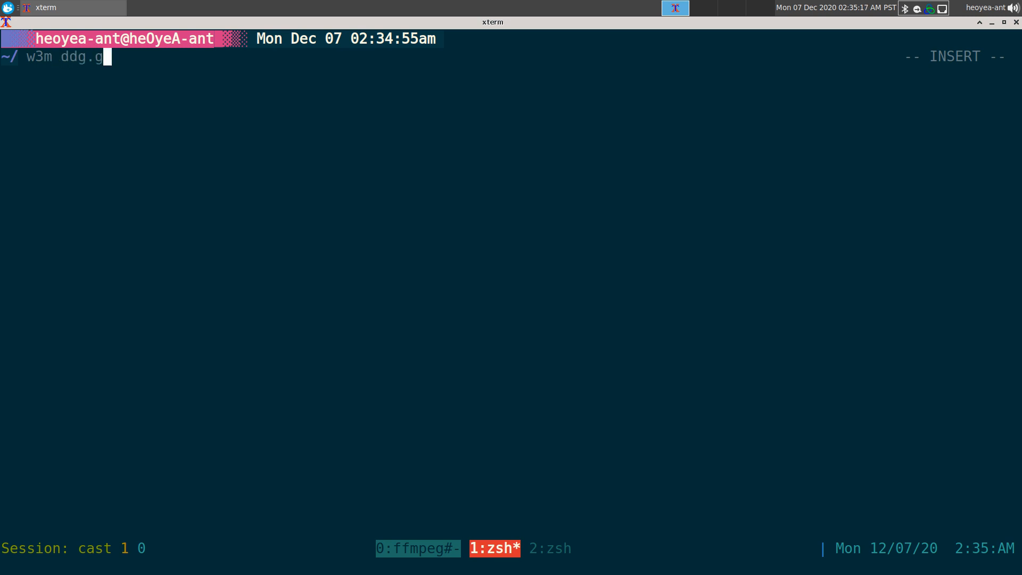
key("Return")
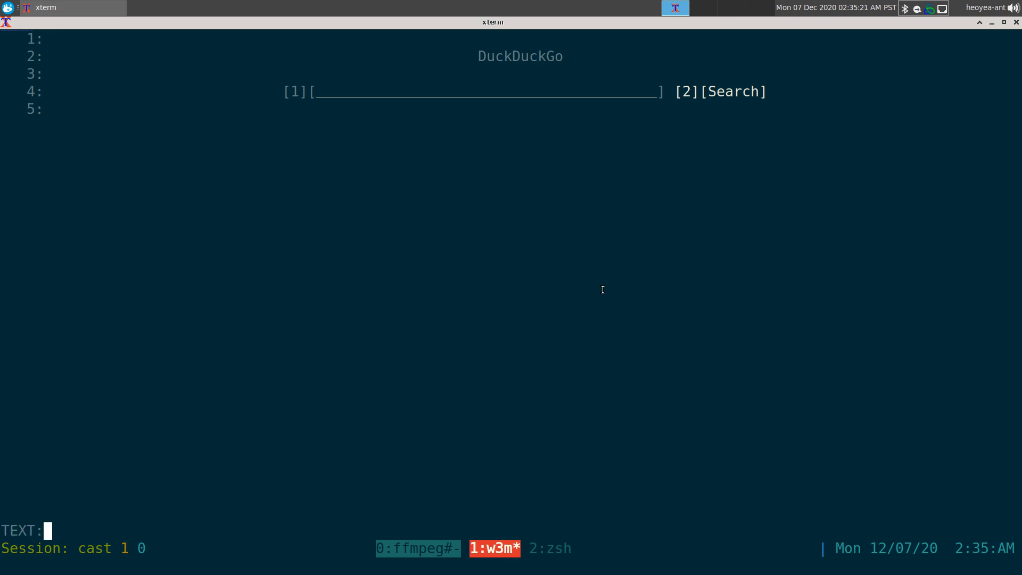
- Search DuckDuckGo for 'linux distro'
type("linux dist")
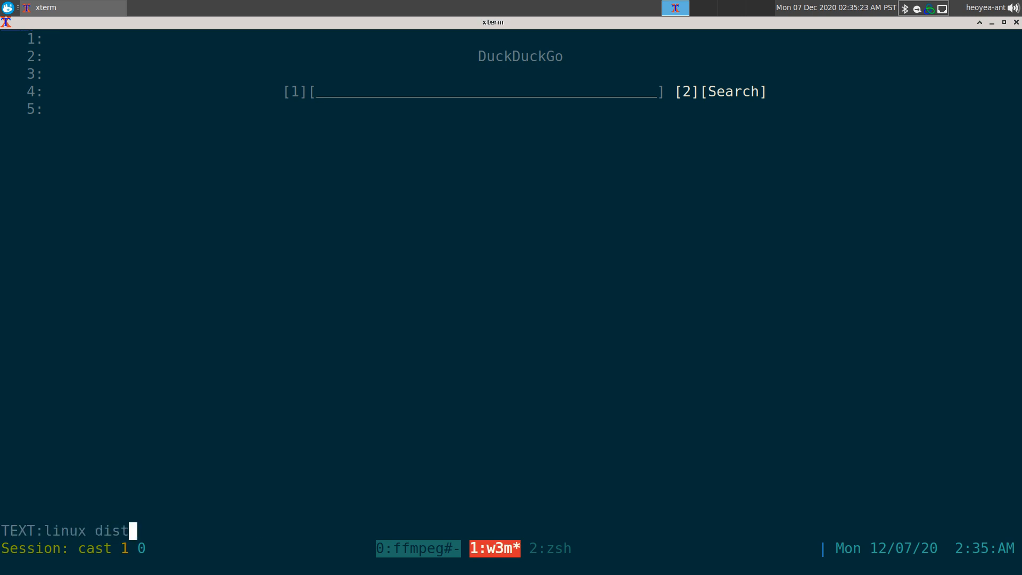
key("Return")
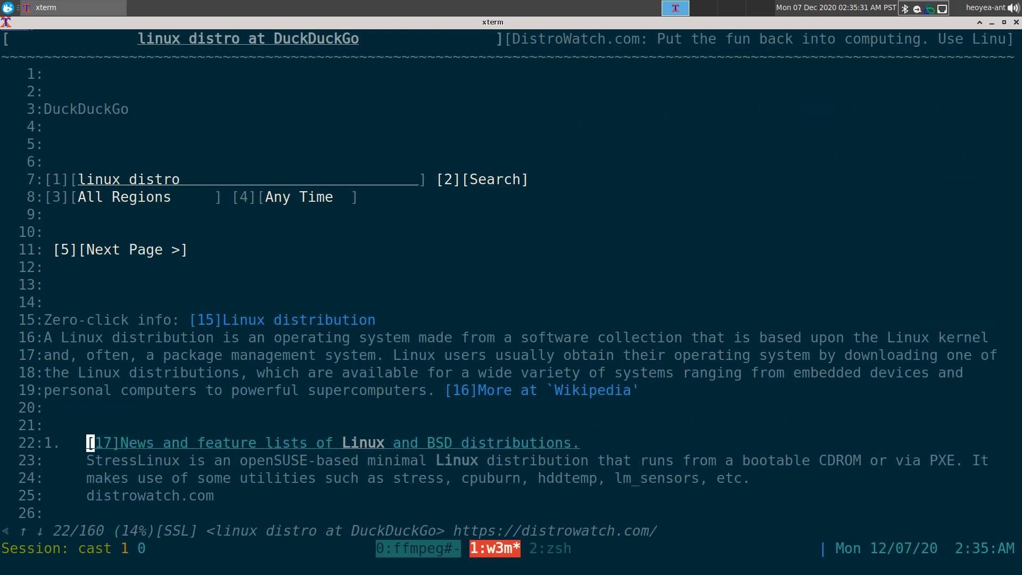
- Scroll the results and open a search result in a new tab
scroll("down", 3)
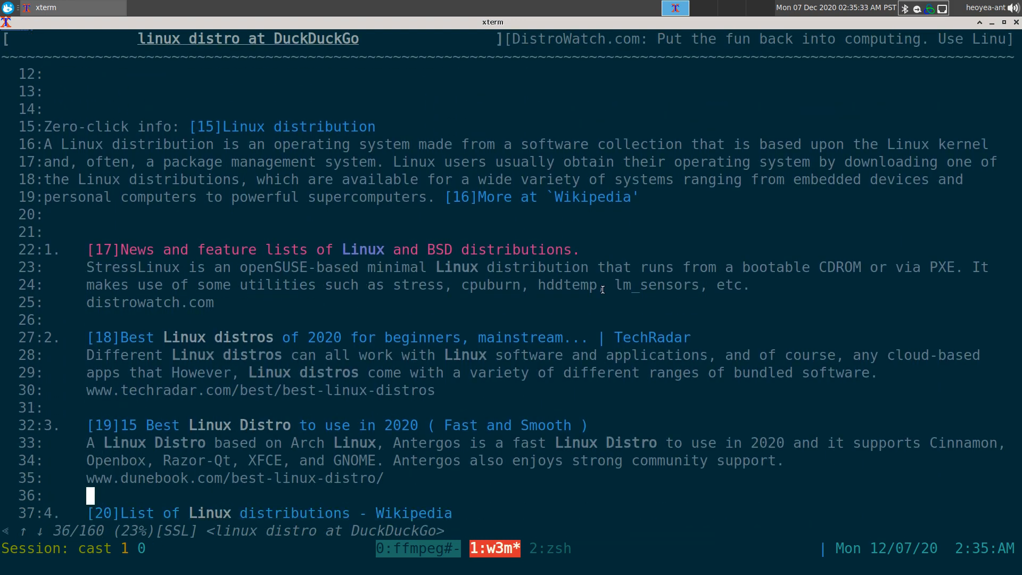
left_click(151, 337)
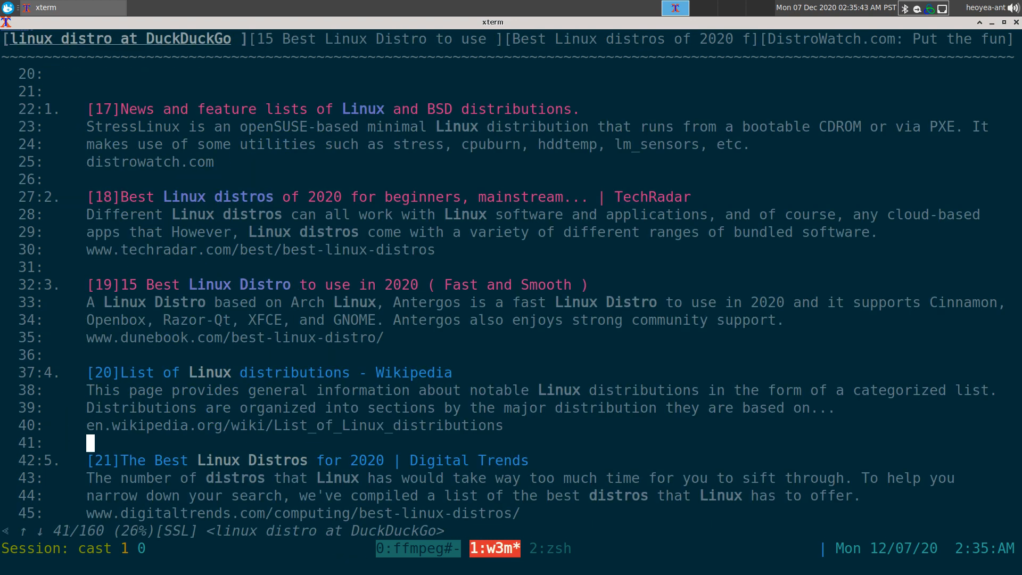
scroll("down", 3)
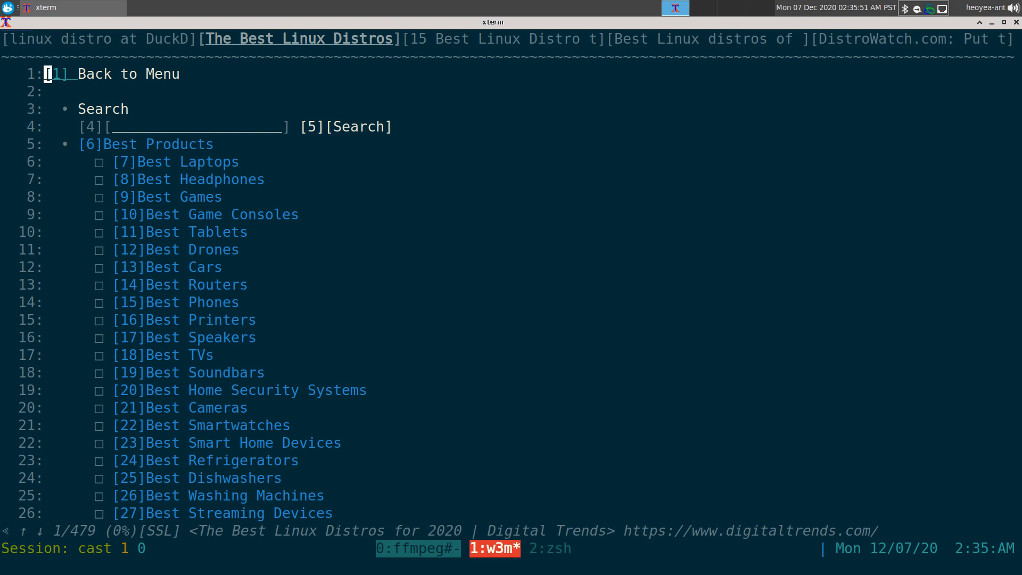
- Browse the opened article tabs and close them
left_click(913, 38)
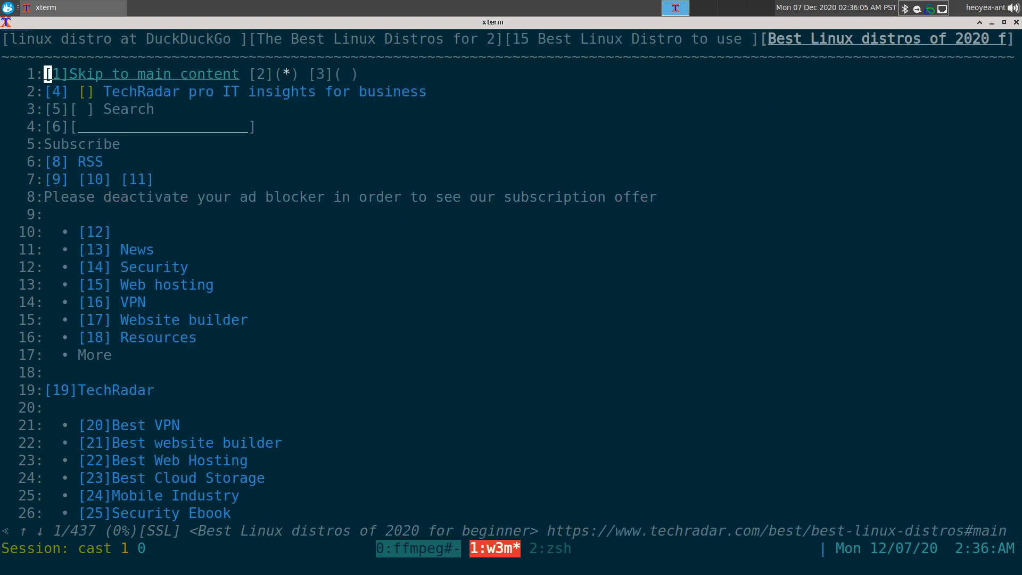
mouse_move(602, 290)
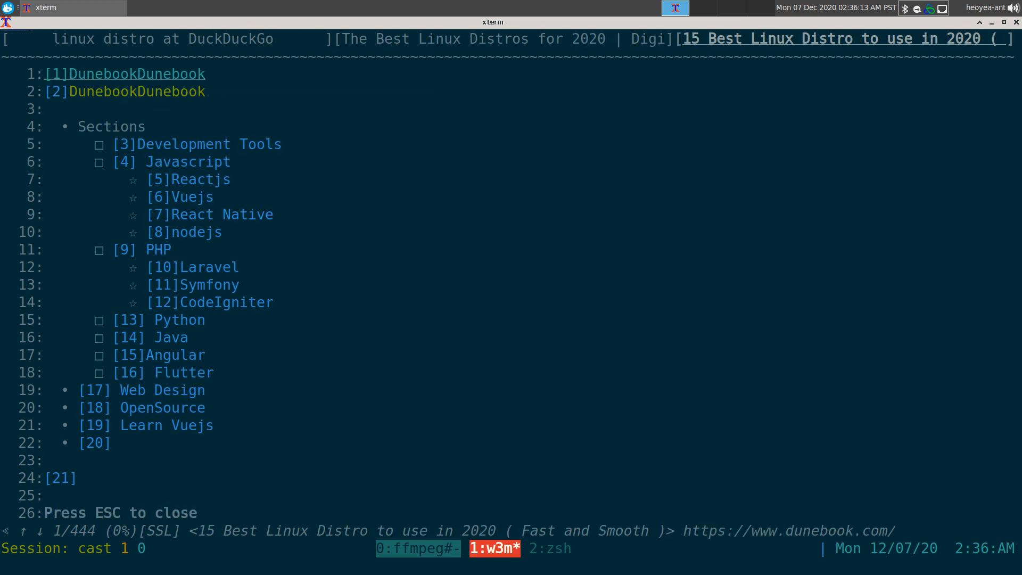
scroll("down", 3)
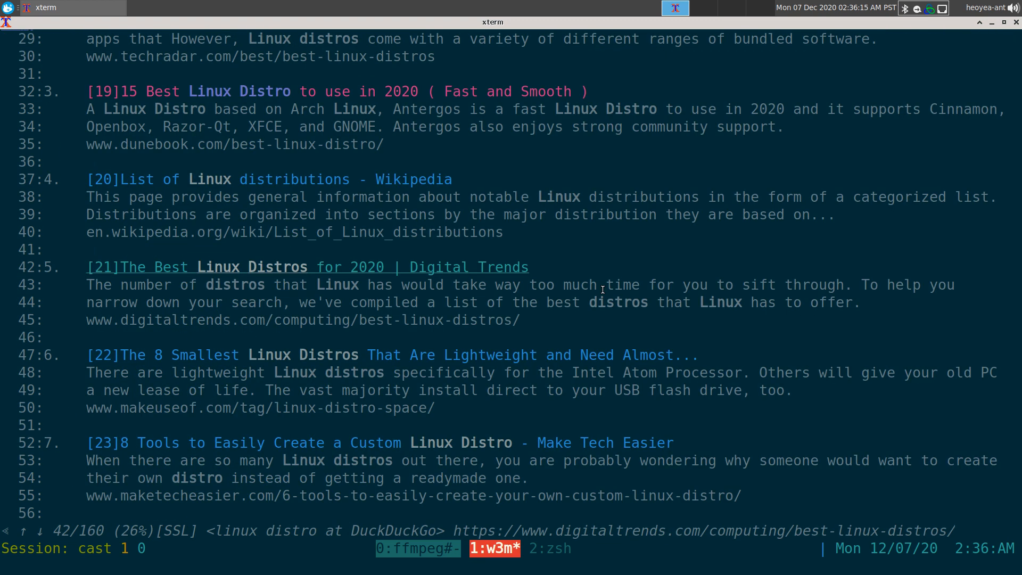
left_click(233, 145)
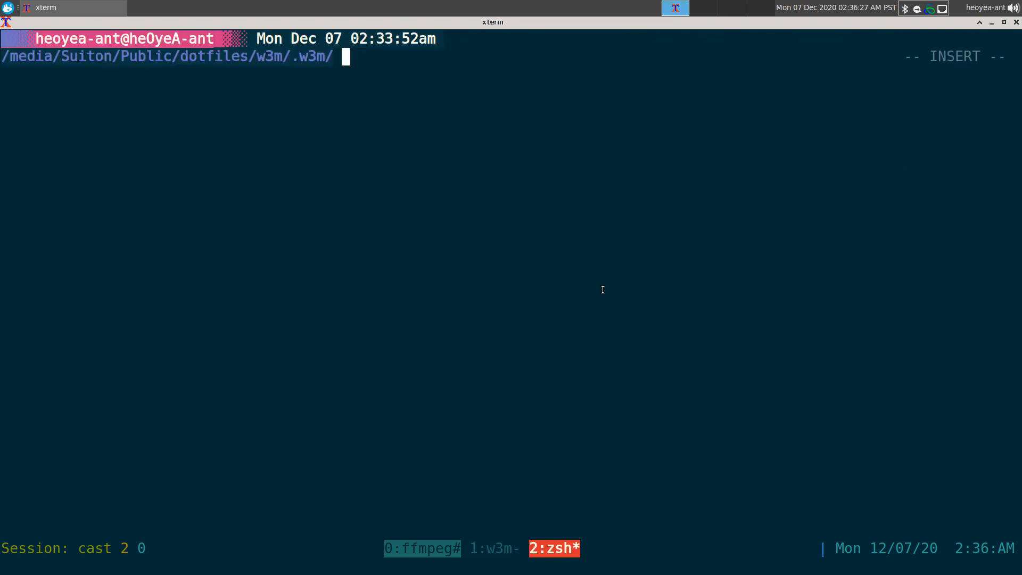
- Print /usr/lib/w3m/cgi-bin/restore_tab.cgi with cat
type("cat /usr/lib/w3m/cgi-bin/restore_tab.cgi")
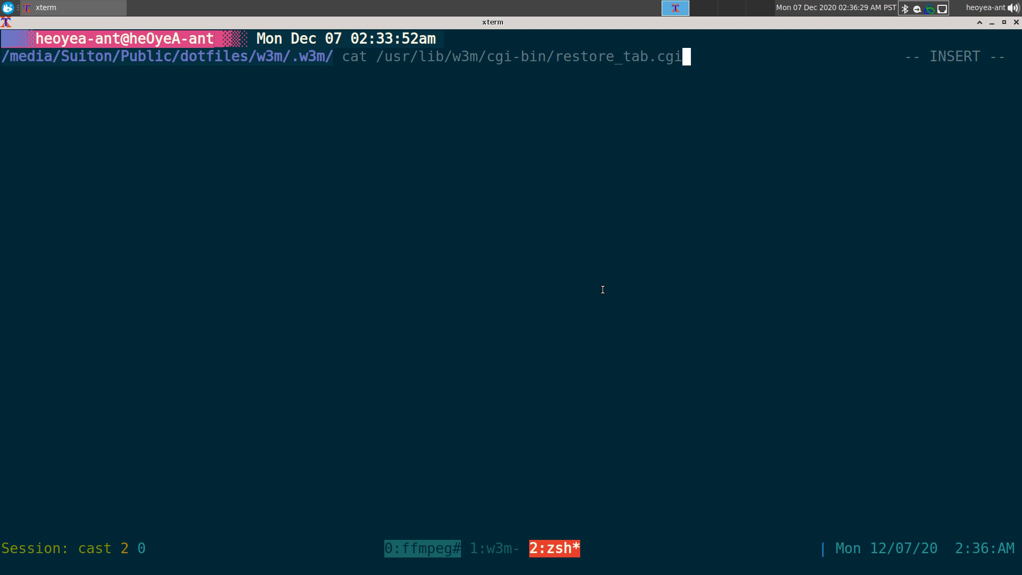
key("Return")
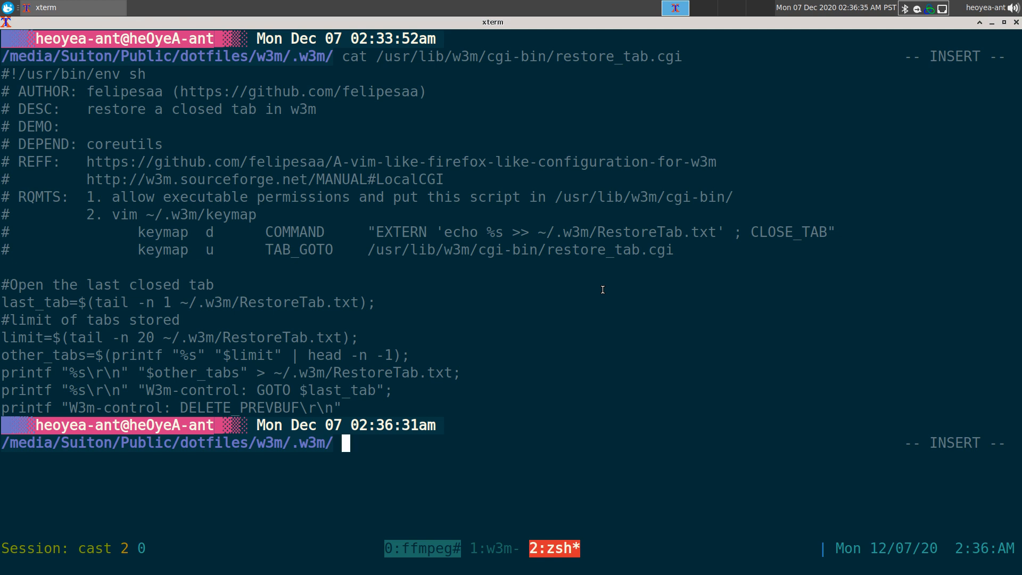
mouse_move(601, 238)
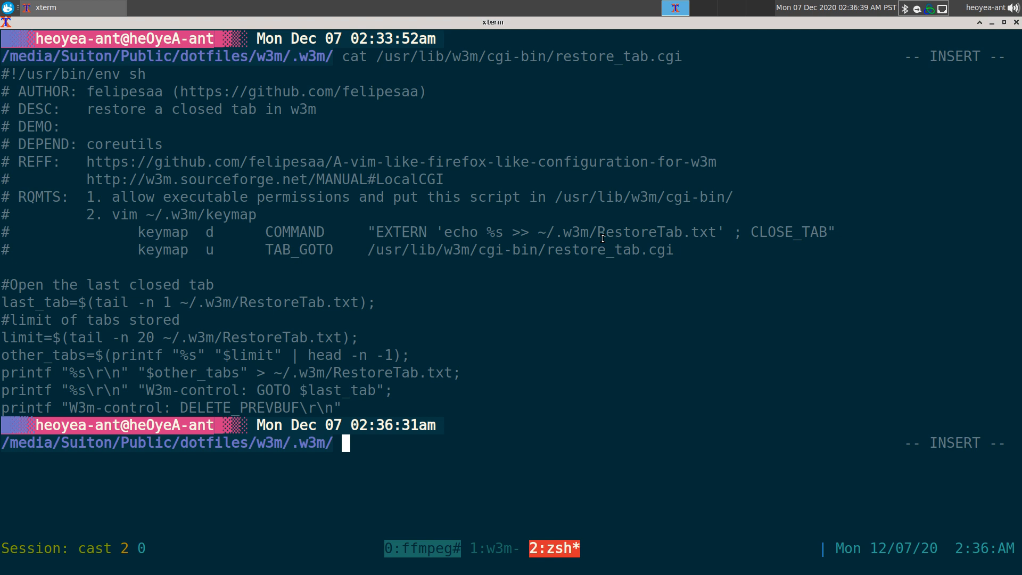
mouse_move(419, 346)
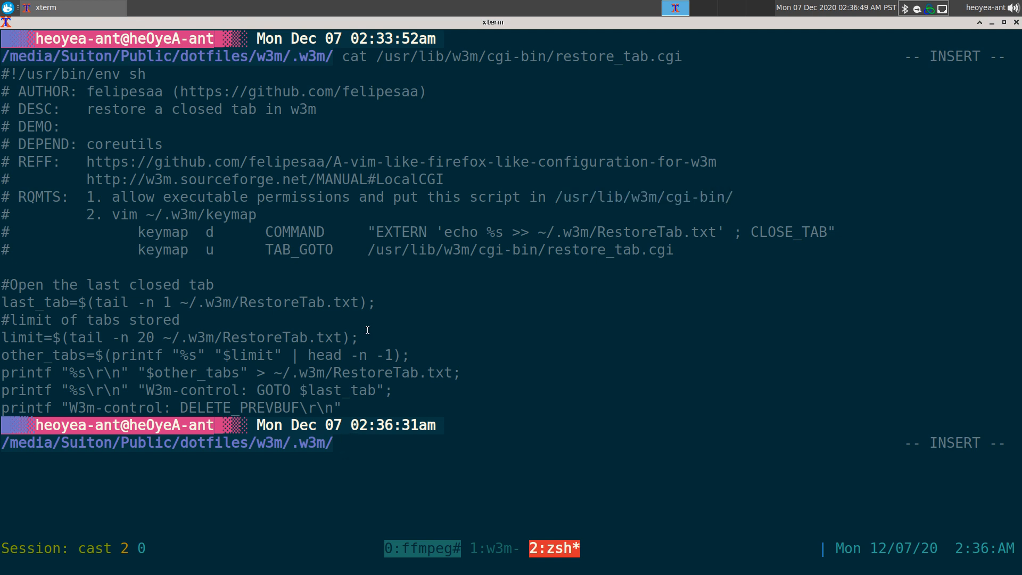
mouse_move(162, 260)
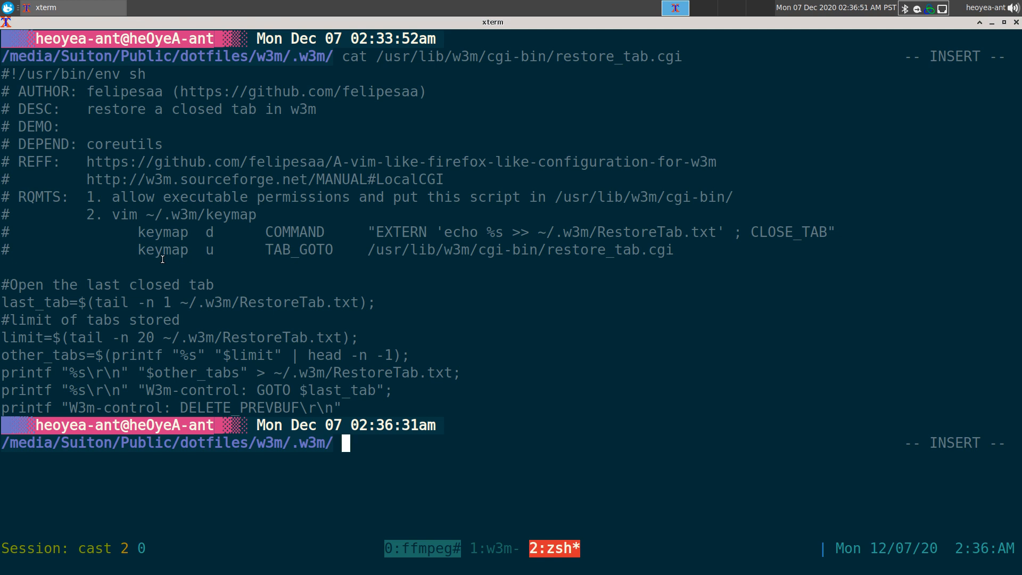
mouse_move(116, 212)
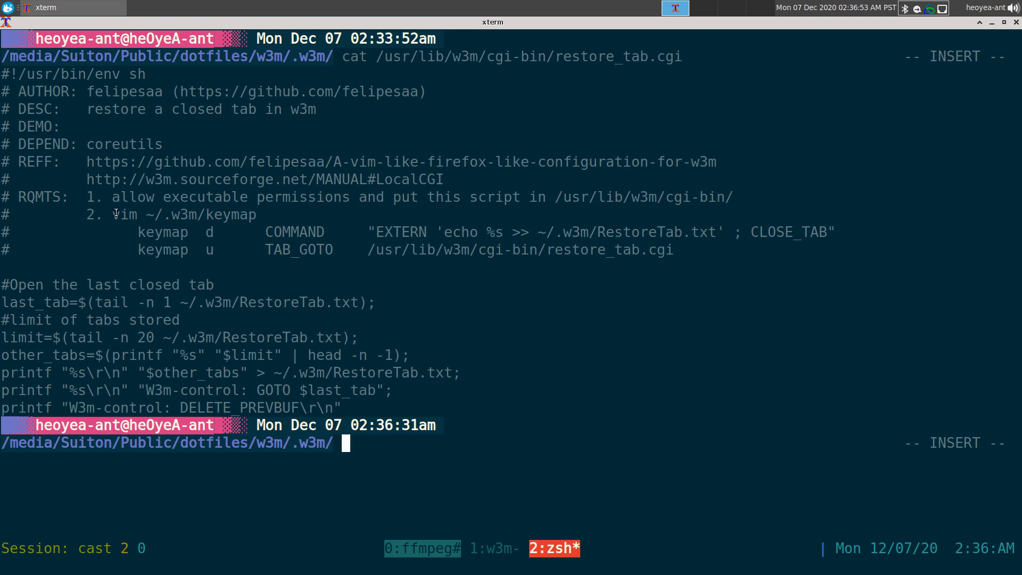
double_click(201, 214)
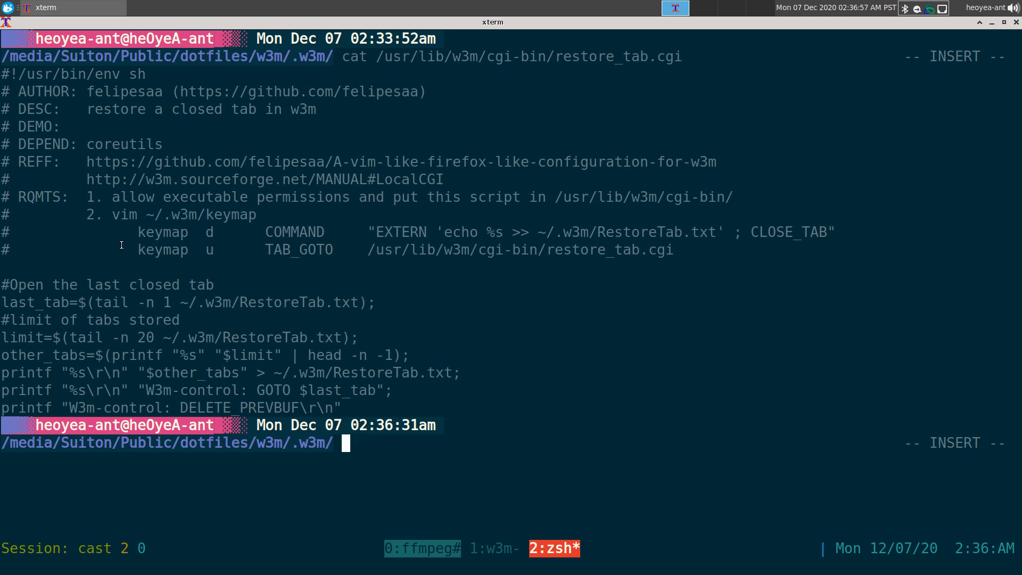
double_click(163, 232)
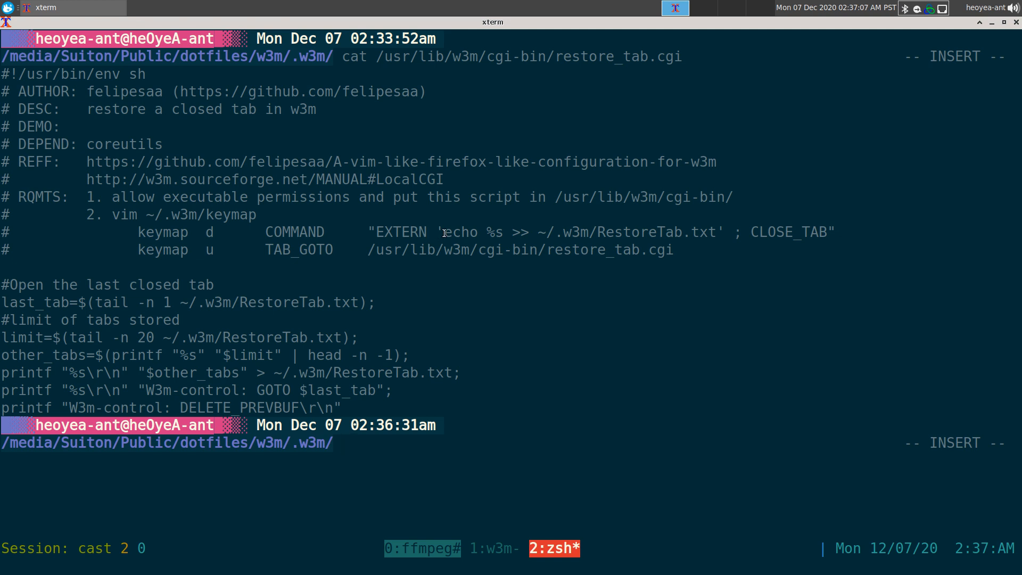
mouse_move(556, 233)
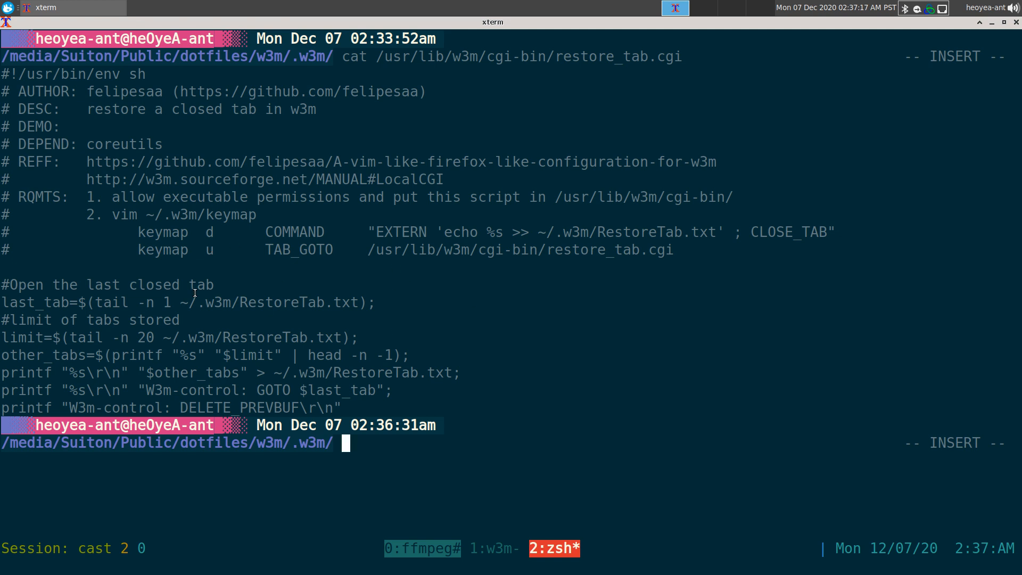
mouse_move(273, 337)
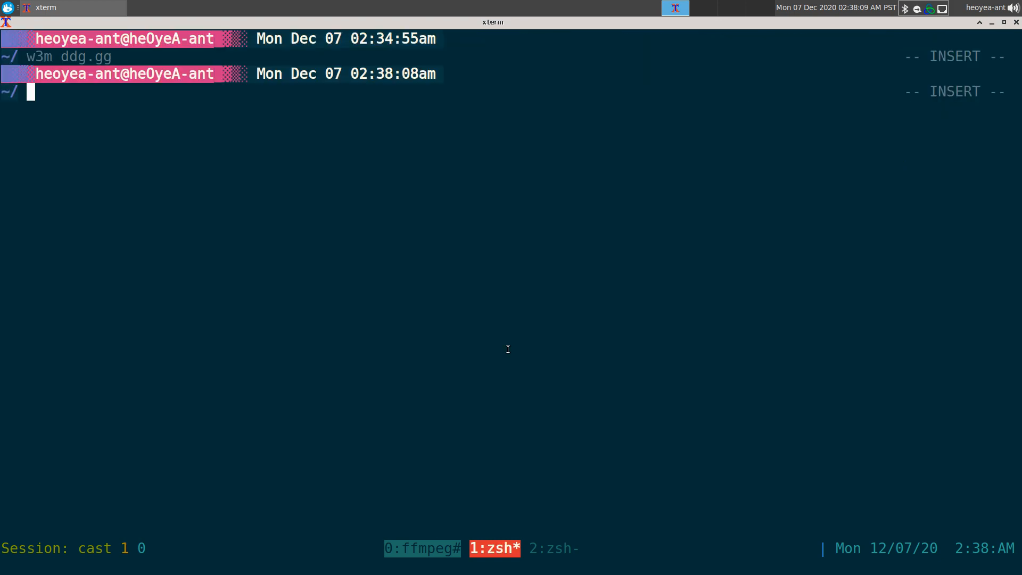
- Rerun the recalled 'w3m ddg.gg' command in tmux window 1
key("Return")
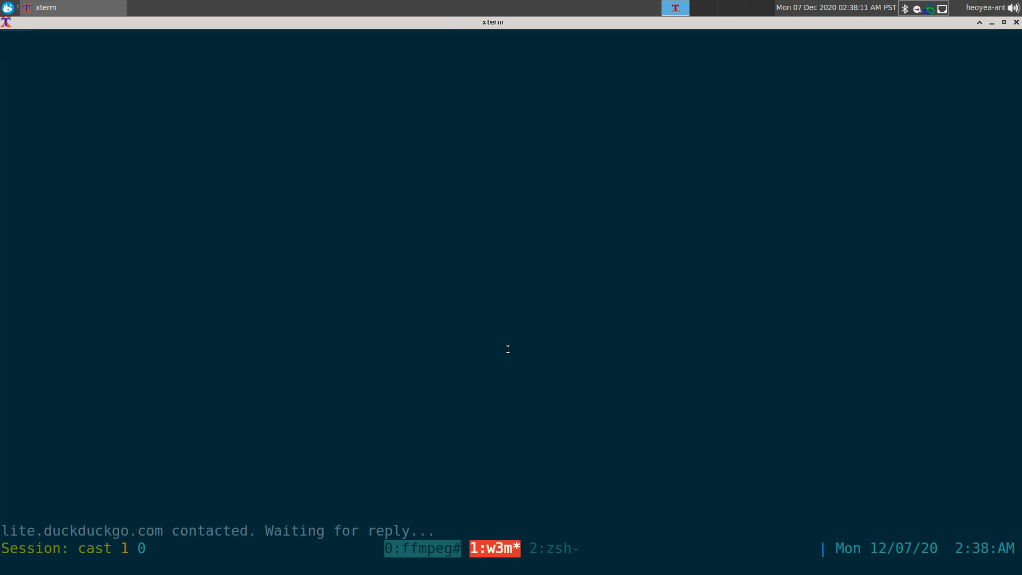